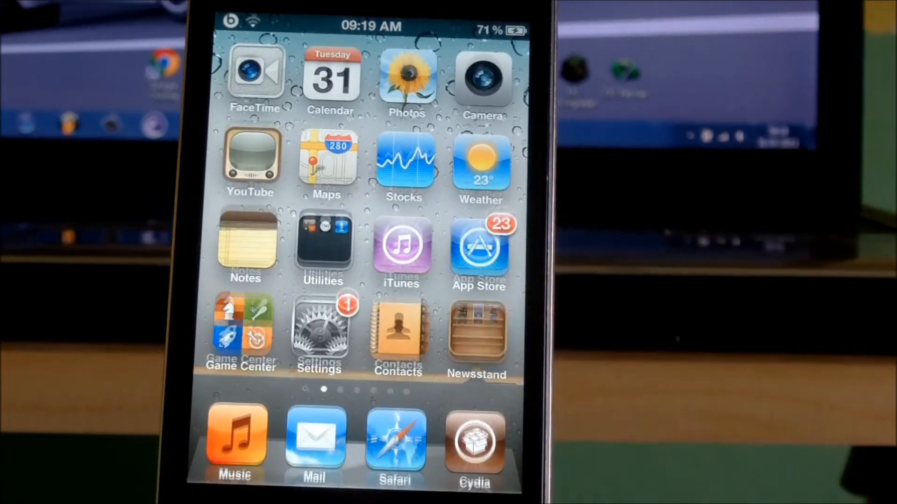
- Swipe from the first home screen page to the second page of apps
click(476, 334)
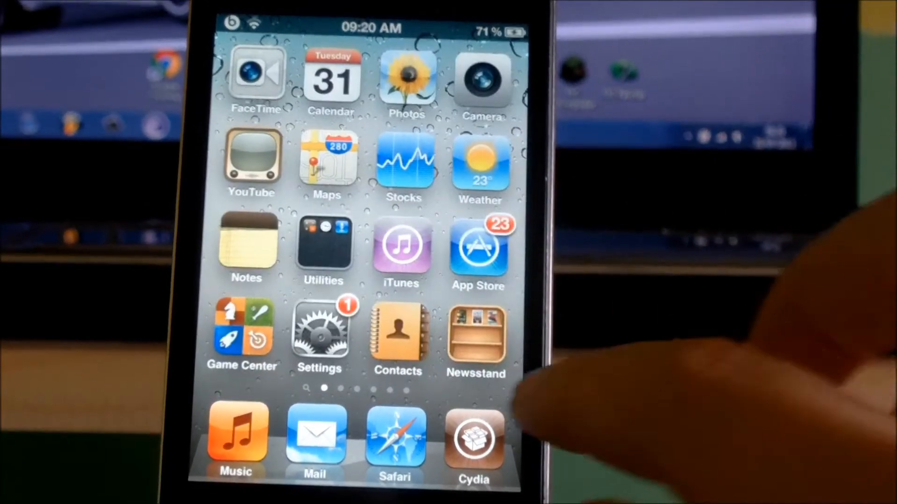
click(476, 337)
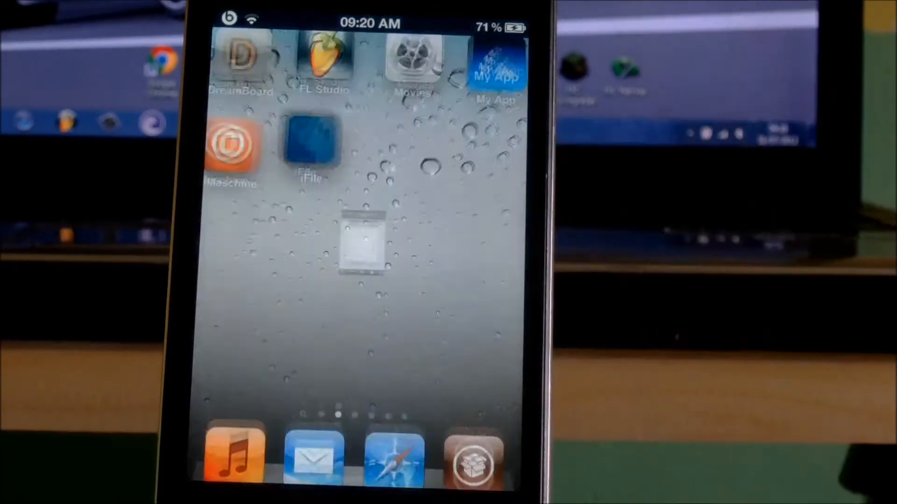
- Launch iFile and open Applications, then the Audi Driver.app bundle, scrolling down to Info.plist
click(310, 146)
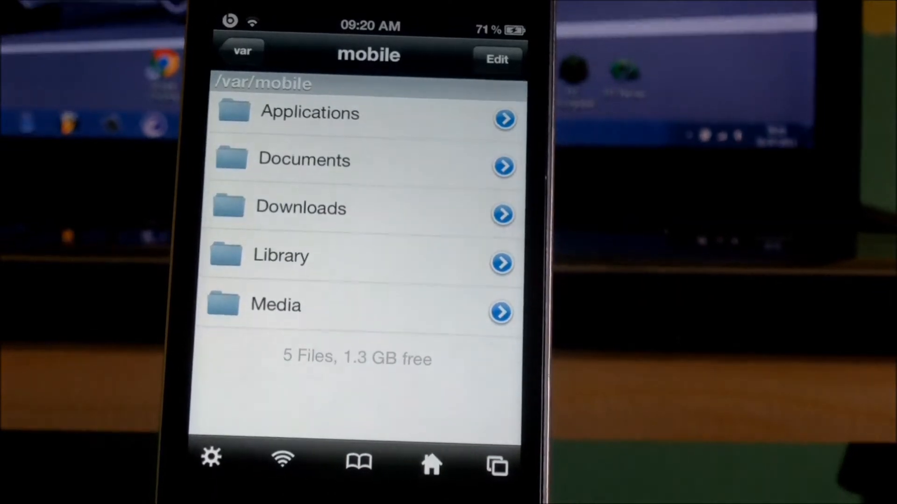
click(309, 113)
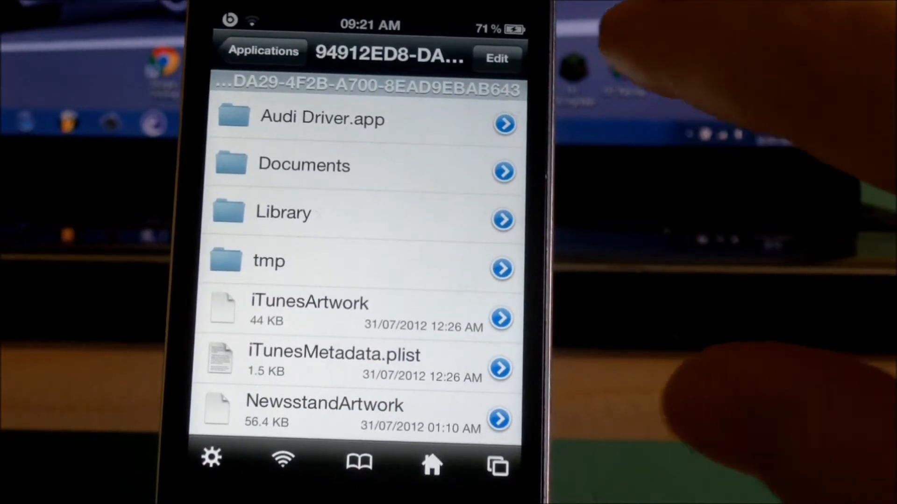
click(322, 118)
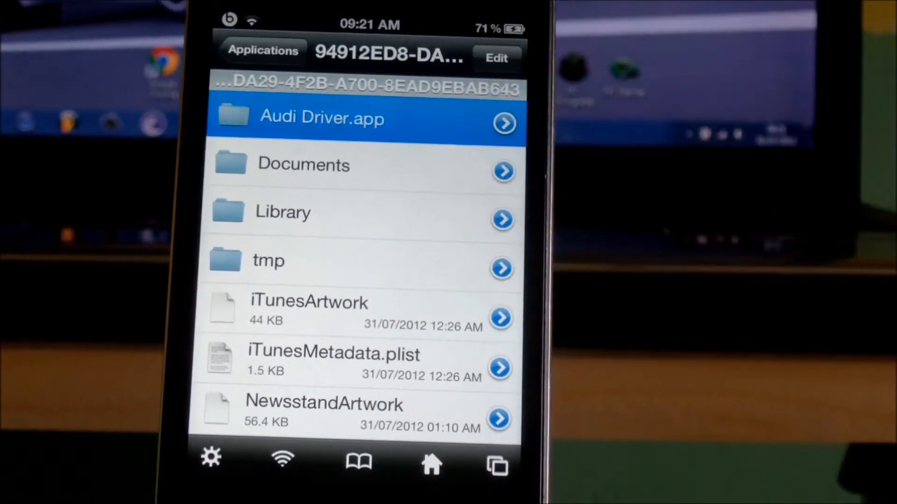
click(322, 118)
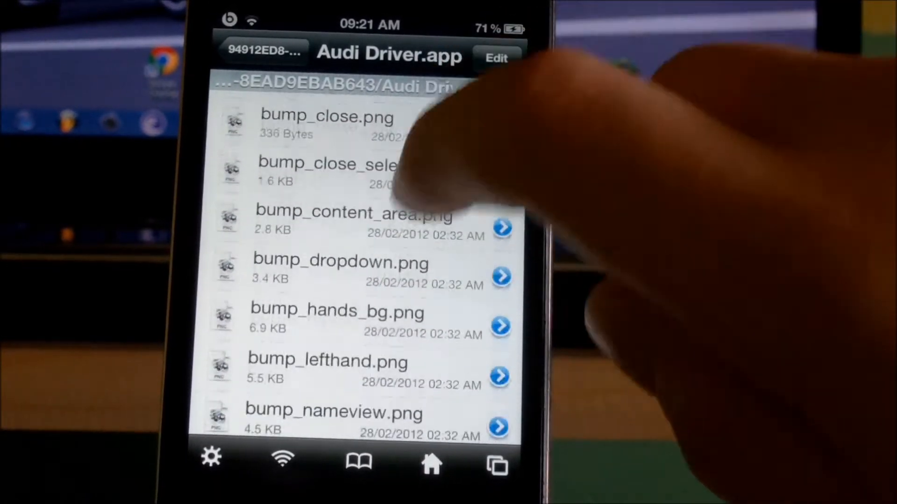
scroll(down, 3)
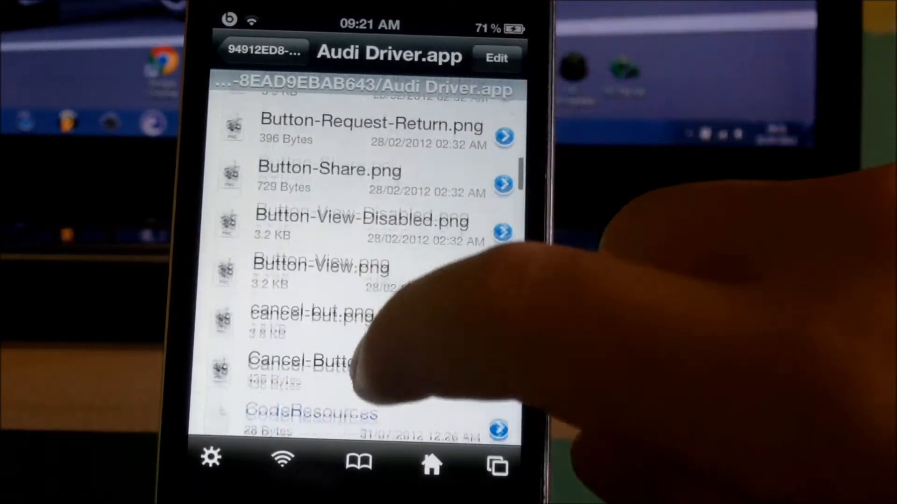
scroll(up, 3)
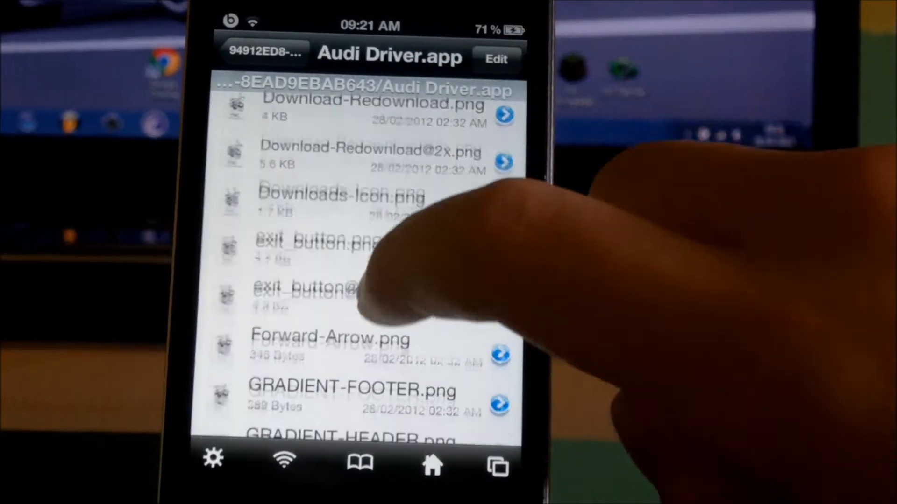
scroll(down, 3)
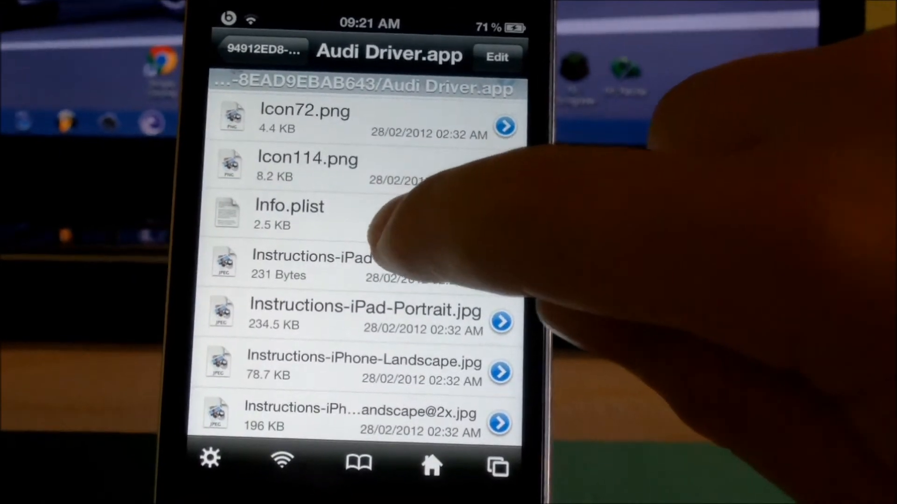
- Open Audi Driver's Info.plist in Text Viewer and scroll through its XML keys
click(298, 214)
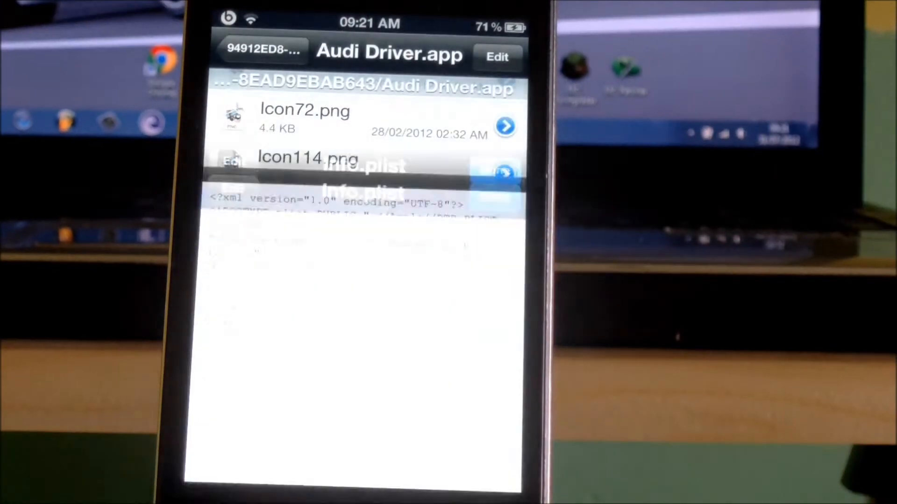
click(361, 171)
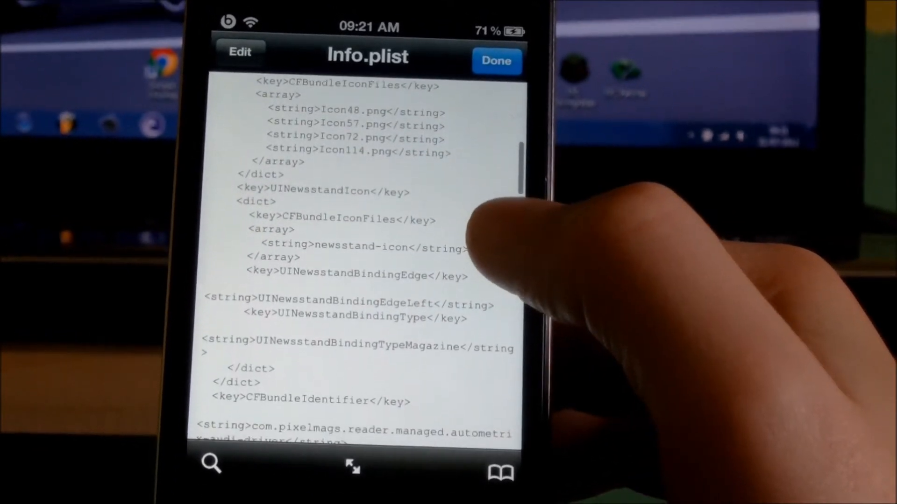
scroll(down, 3)
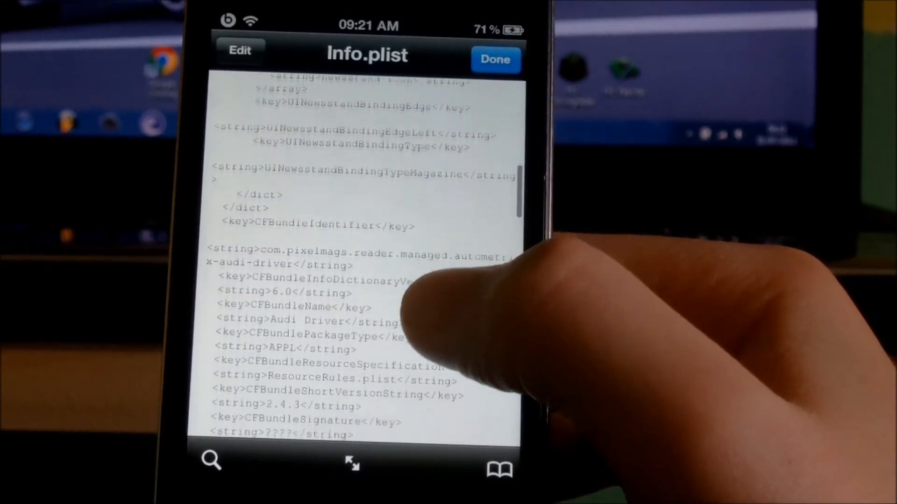
scroll(up, 3)
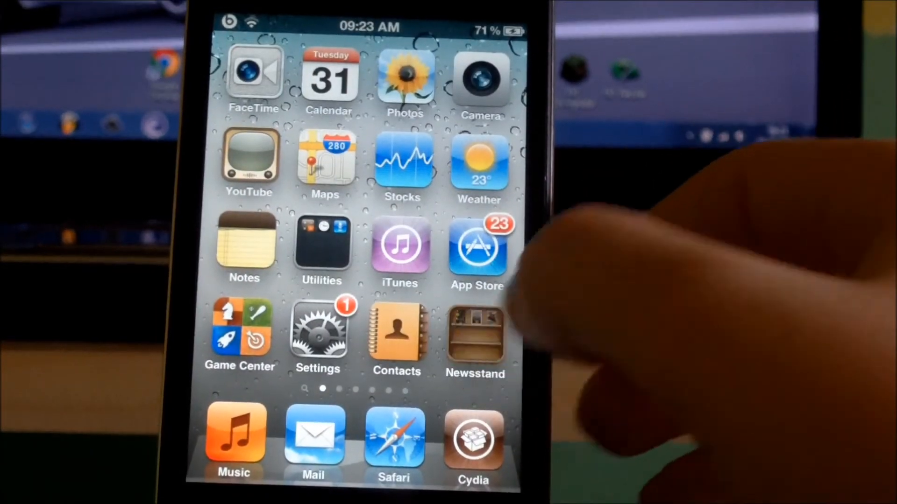
- Open Audi Driver from Newsstand and tap the £2.99 April 2012 issue price
click(474, 338)
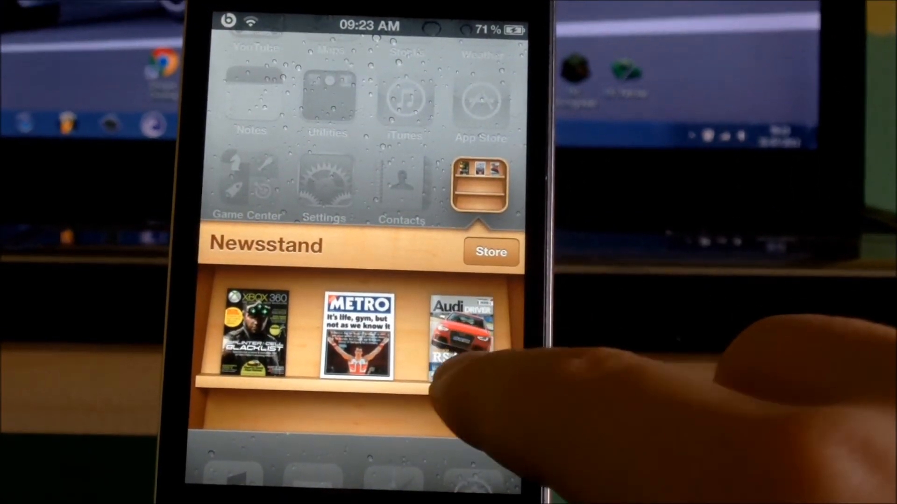
click(458, 329)
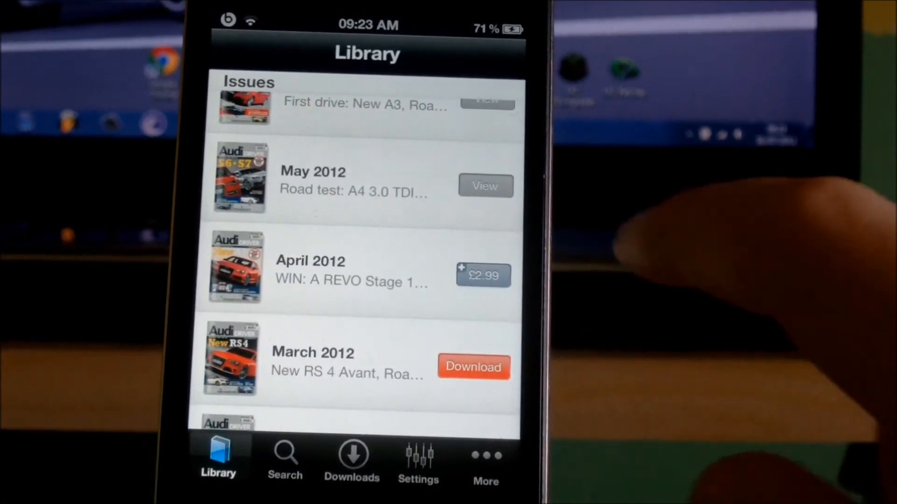
click(482, 275)
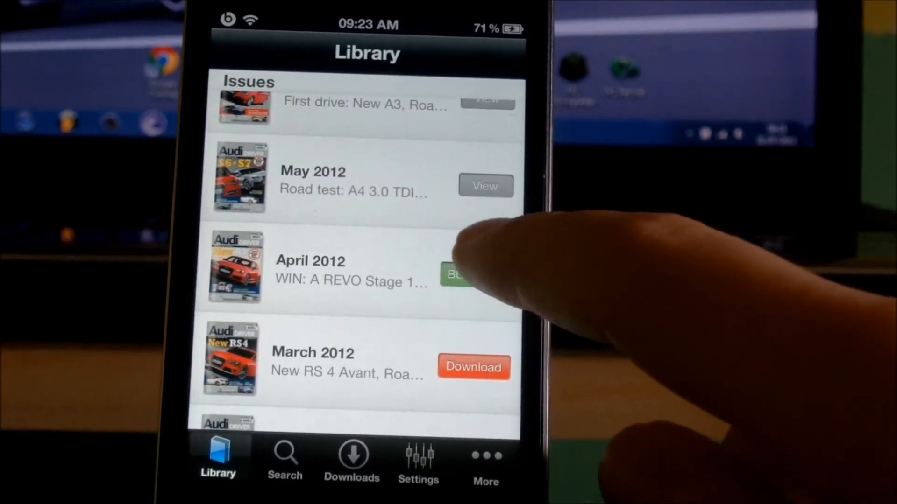